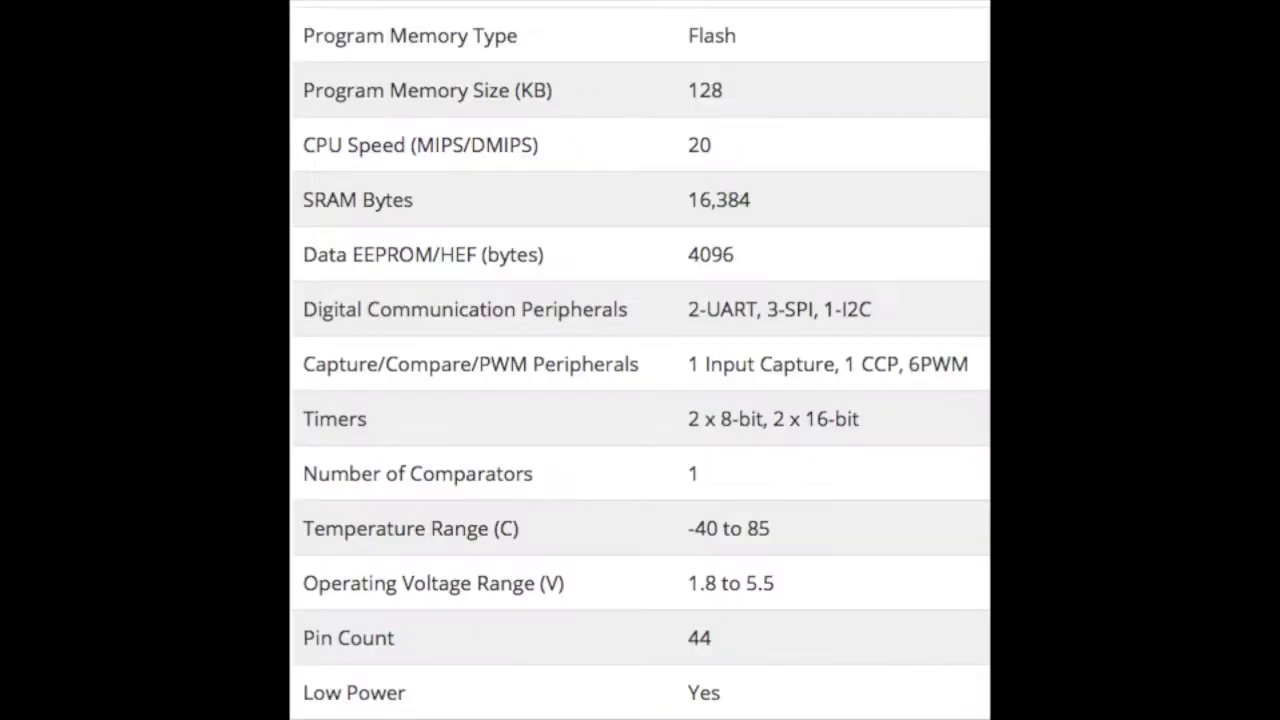
Step: Set env_default to sanguino_atmega1284p in platformio.ini and start the PlatformIO build
{"action": "left_click_drag", "start_coordinate": [320, 90], "coordinate": [720, 90]}
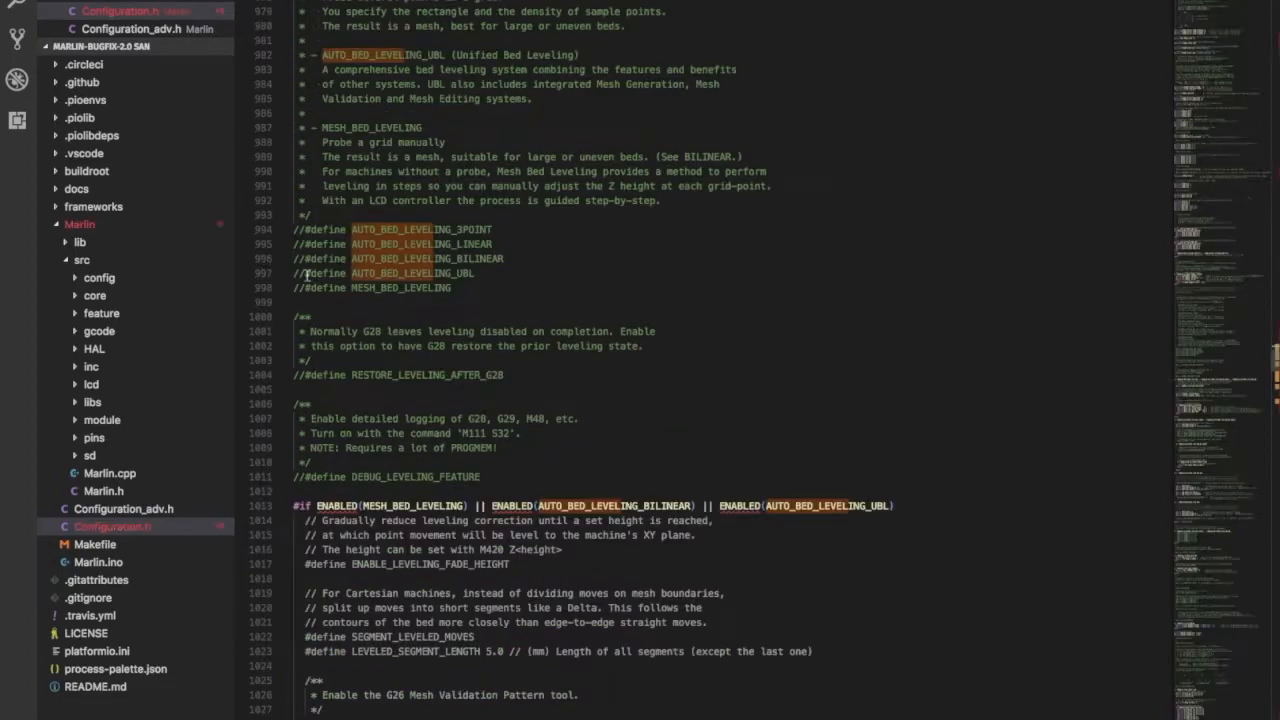
{"action": "left_click", "coordinate": [307, 273]}
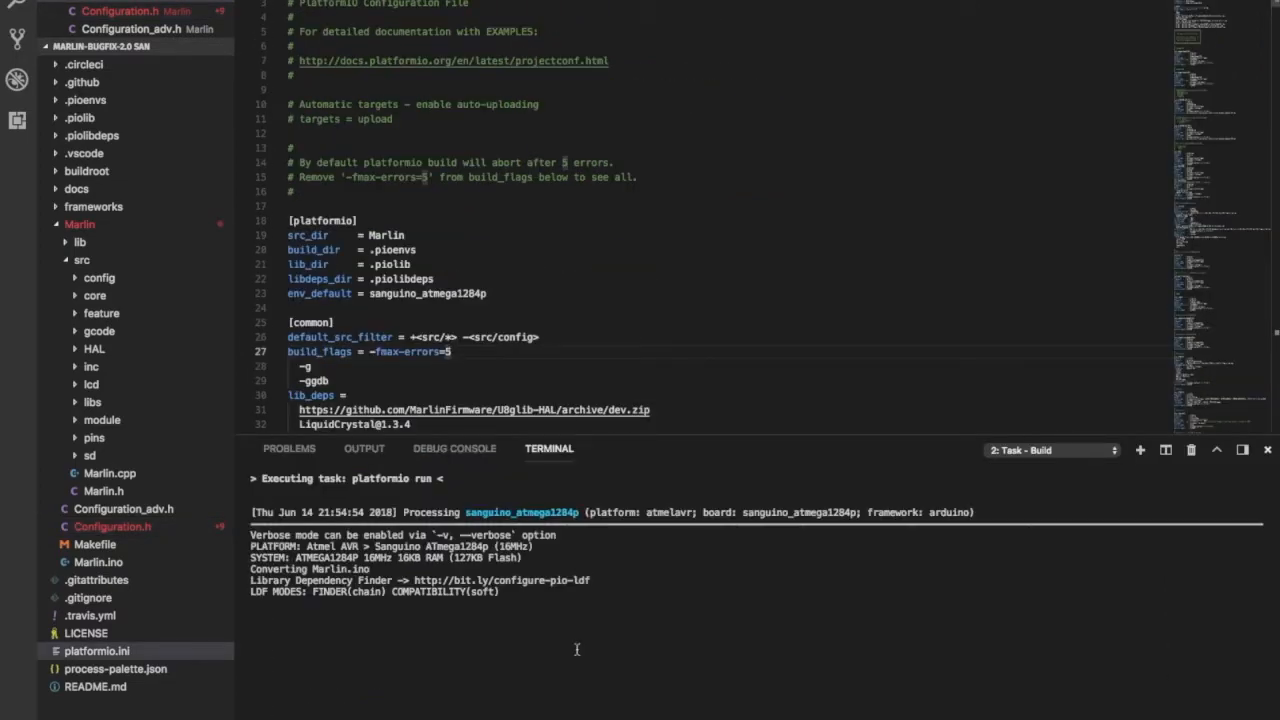
Step: Enable AUTO_BED_LEVELING_UBL, RESTORE_LEVELING_AFTER_G28 and SLIM_LCD_MENUS; build overflows flash by 39440 bytes
{"action": "scroll", "scroll_direction": "down", "scroll_amount": 3}
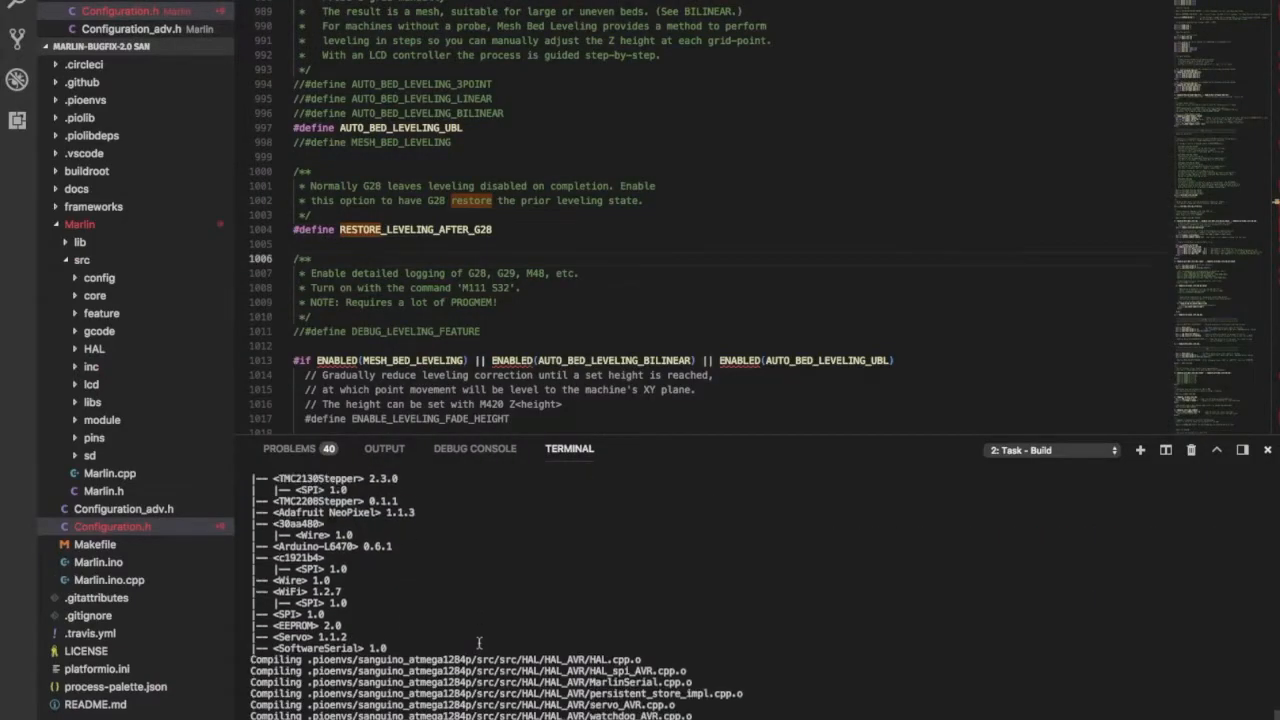
{"action": "scroll", "scroll_direction": "down", "scroll_amount": 3}
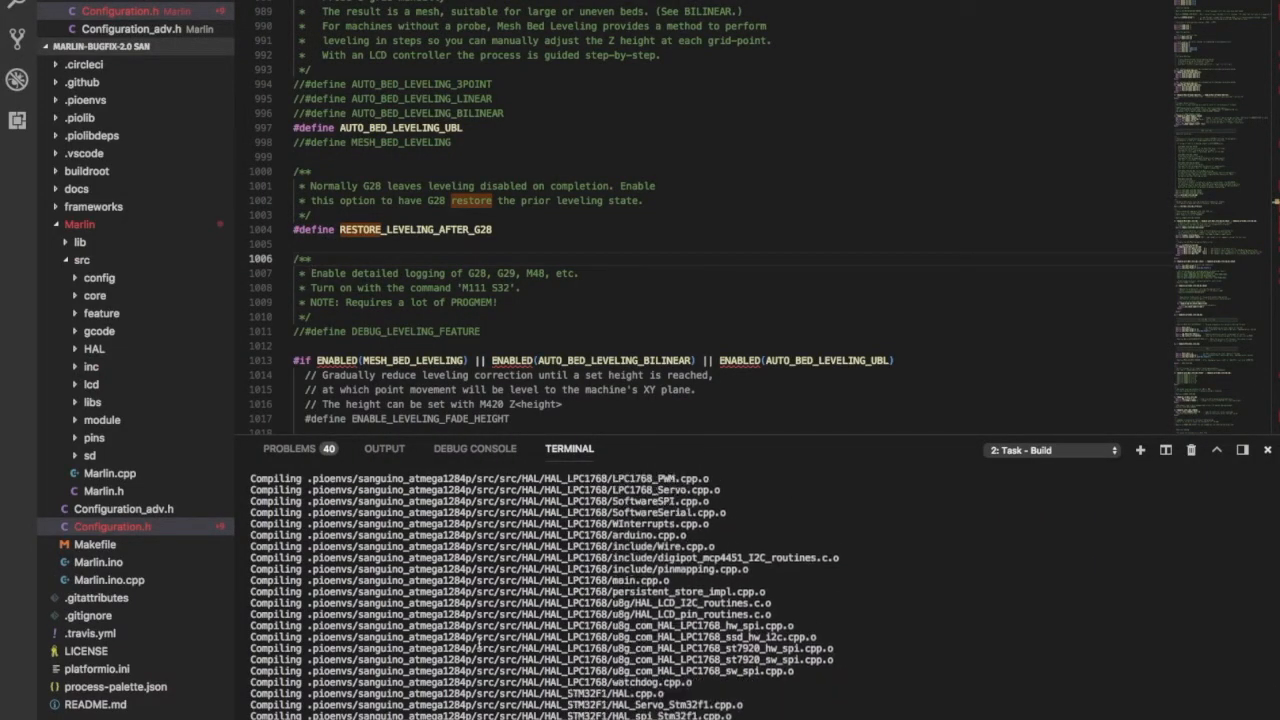
{"action": "scroll", "scroll_direction": "down", "scroll_amount": 3}
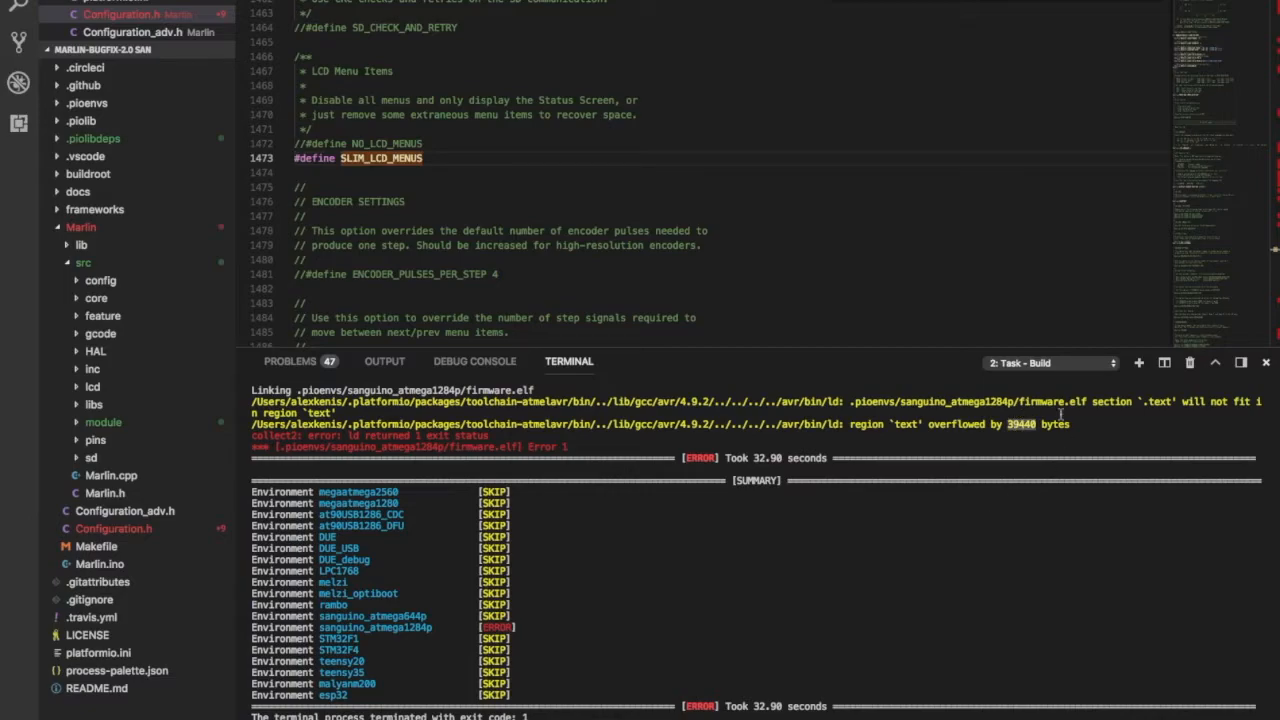
Step: Comment out #define SDSUPPORT and rebuild, now overflowing flash by 22840 bytes
{"action": "scroll", "scroll_direction": "down", "scroll_amount": 3}
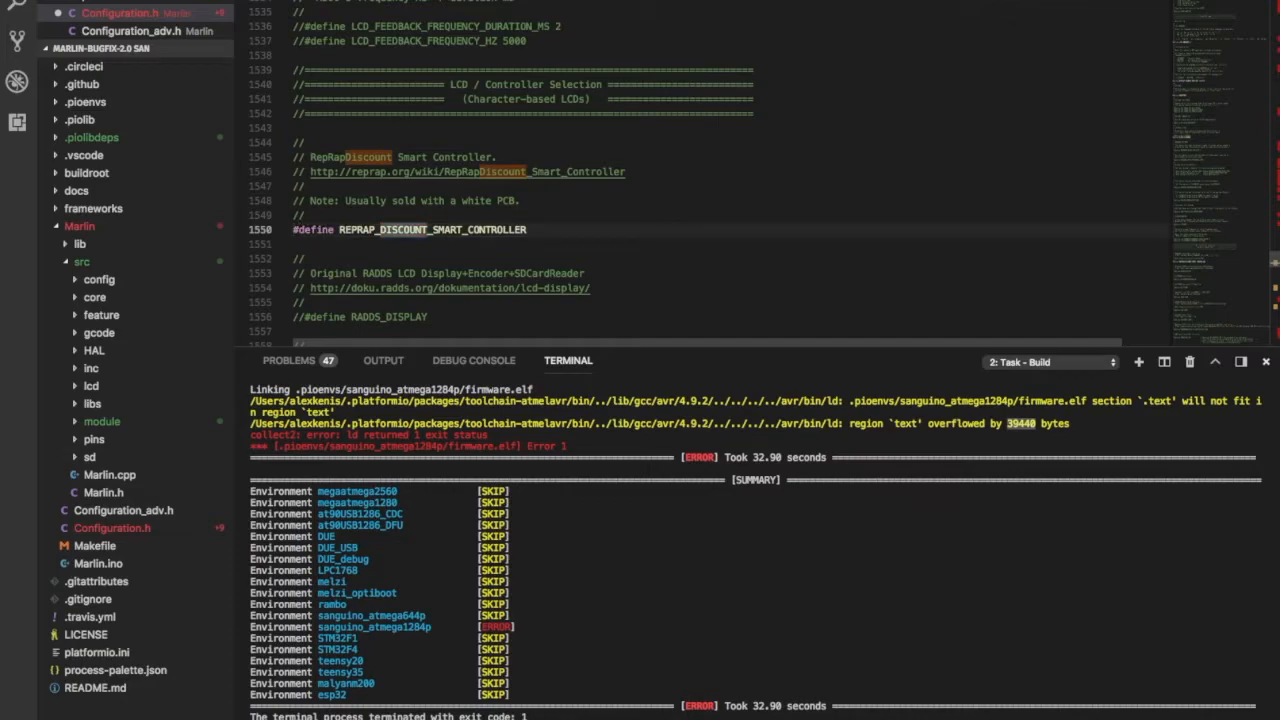
{"action": "scroll", "scroll_direction": "down", "scroll_amount": 3}
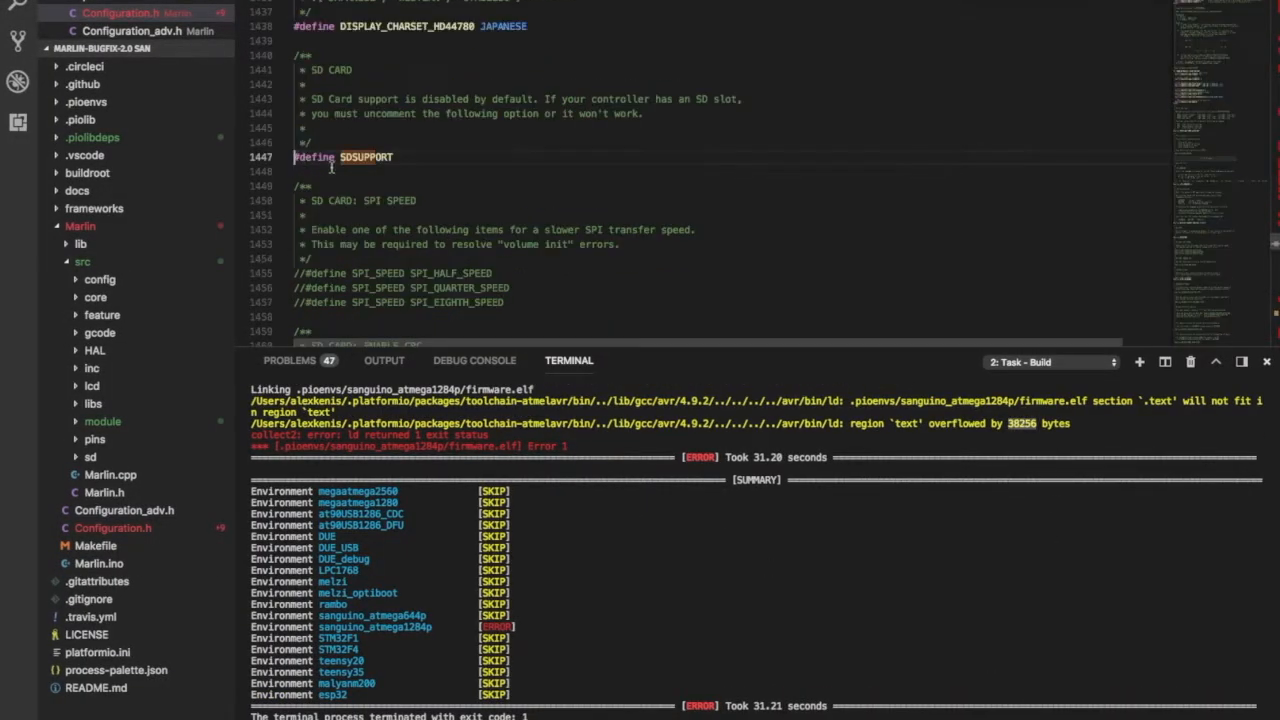
{"action": "type", "text": "//"}
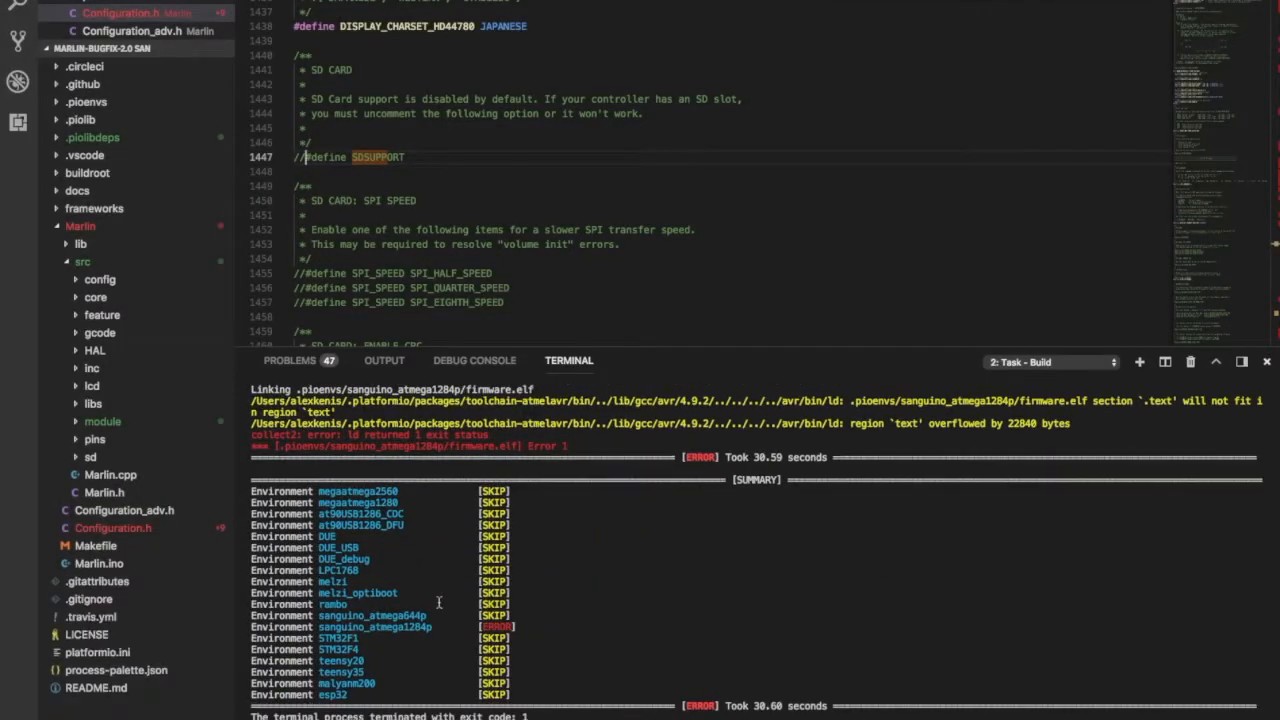
{"action": "mouse_move", "coordinate": [1030, 423]}
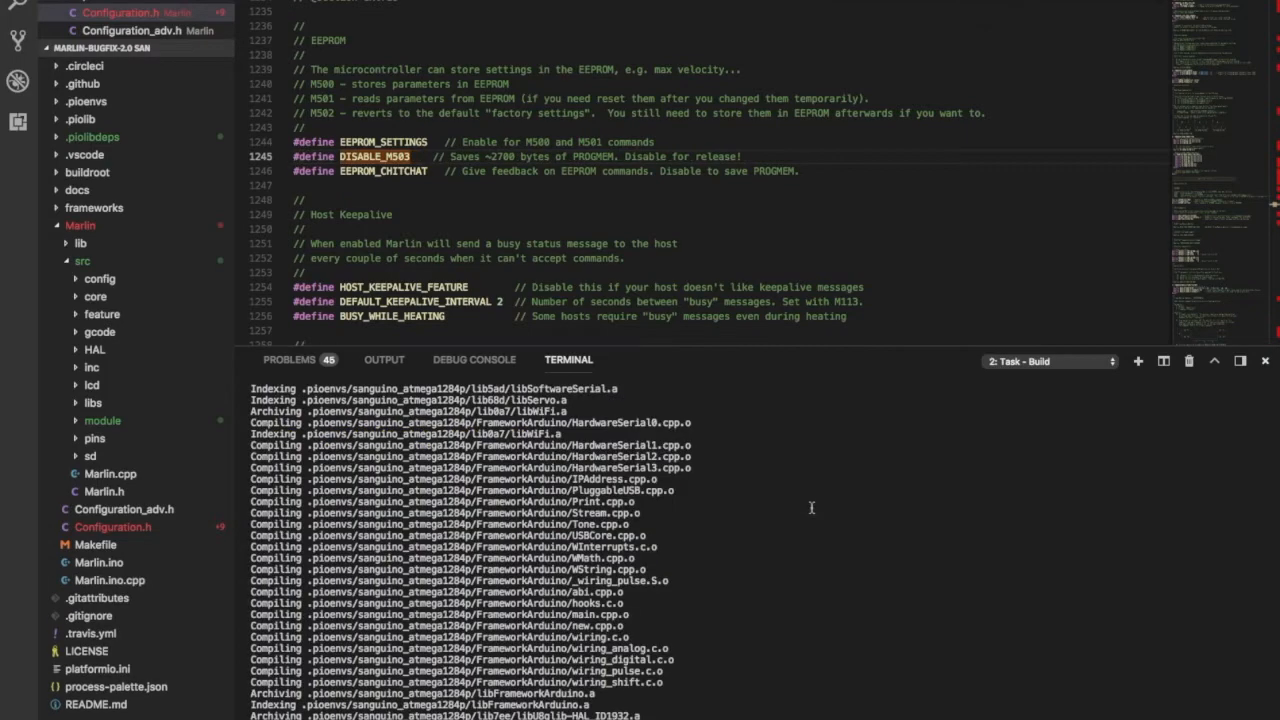
{"action": "mouse_move", "coordinate": [783, 511]}
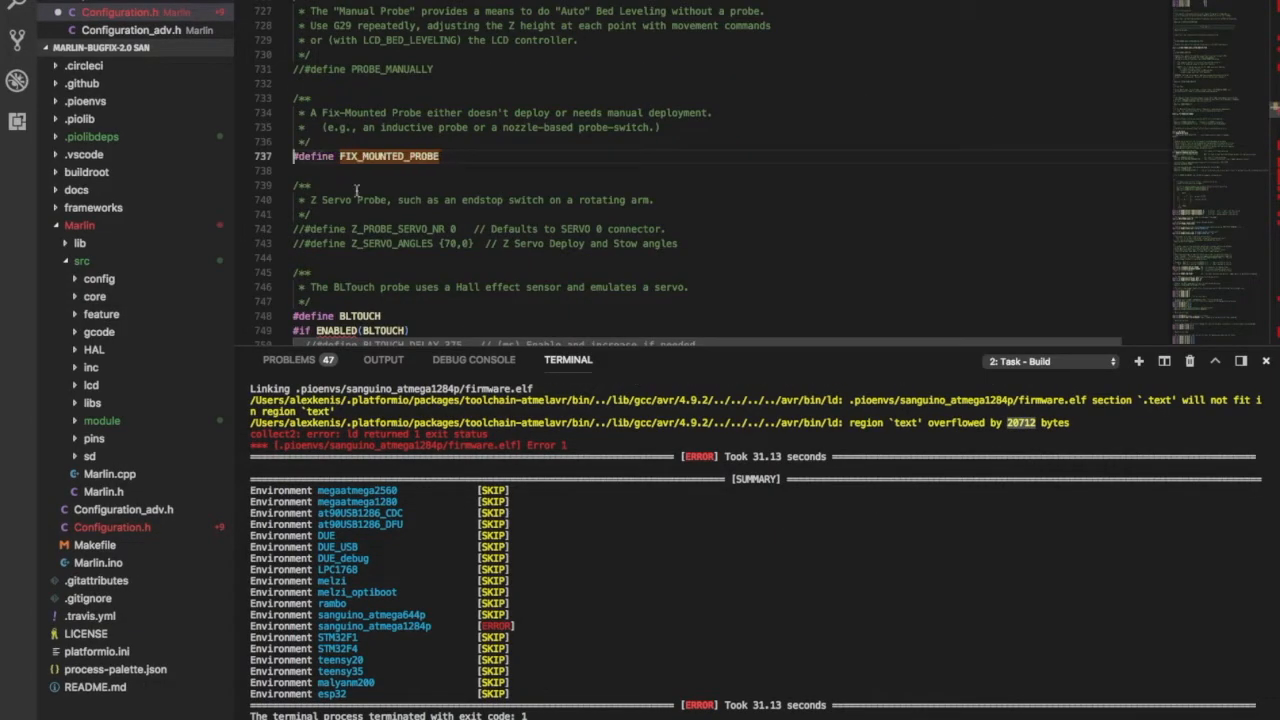
Step: Enable DISABLE_M503, comment out BLTOUCH, and rebuild to a 17936-byte overflow
{"action": "scroll", "scroll_direction": "down", "scroll_amount": 3}
{"action": "type", "text": "//"}
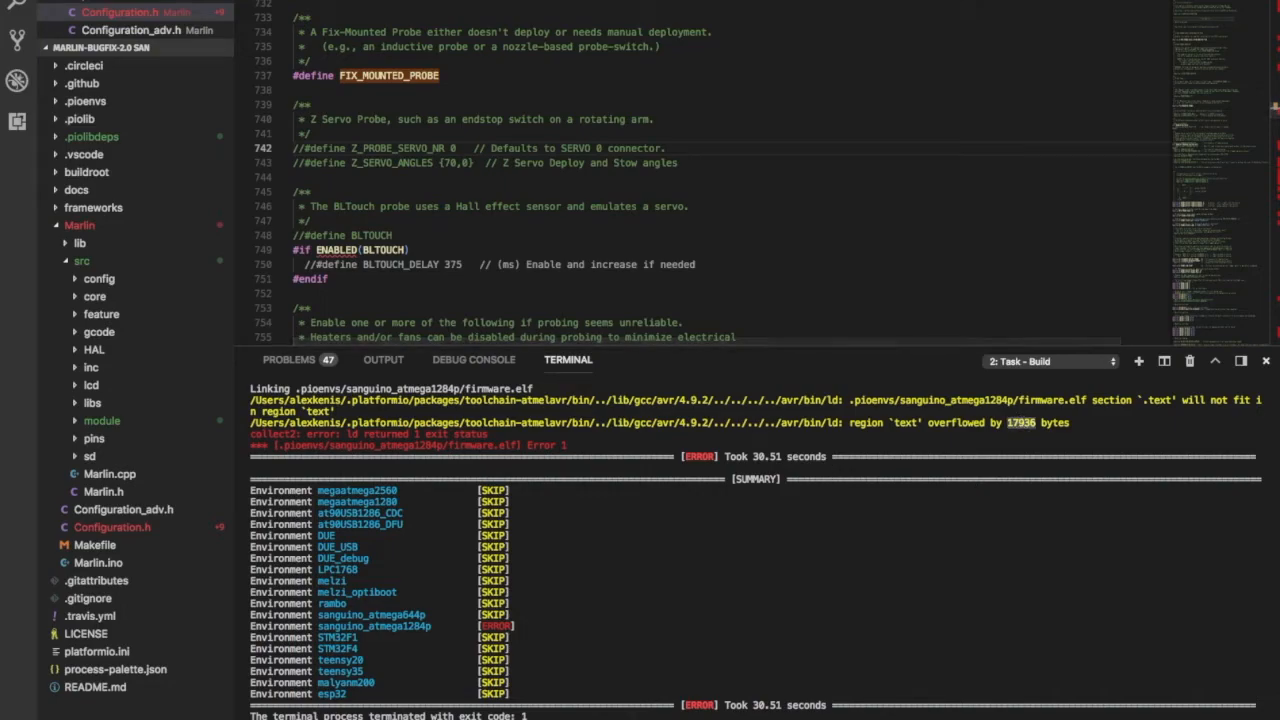
{"action": "scroll", "scroll_direction": "down", "scroll_amount": 3}
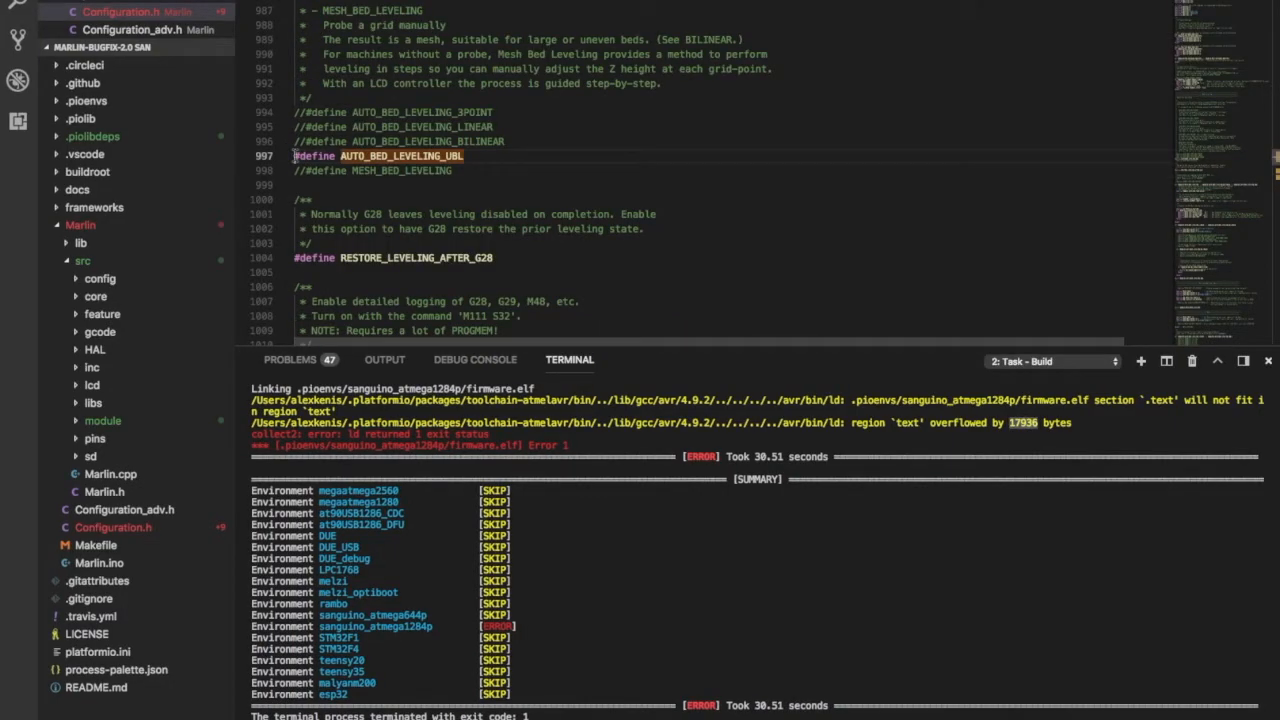
Step: Switch UBL to MESH_BED_LEVELING, fix the G26.cpp error, and rebuild at 79.3% flash
{"action": "type", "text": "//"}
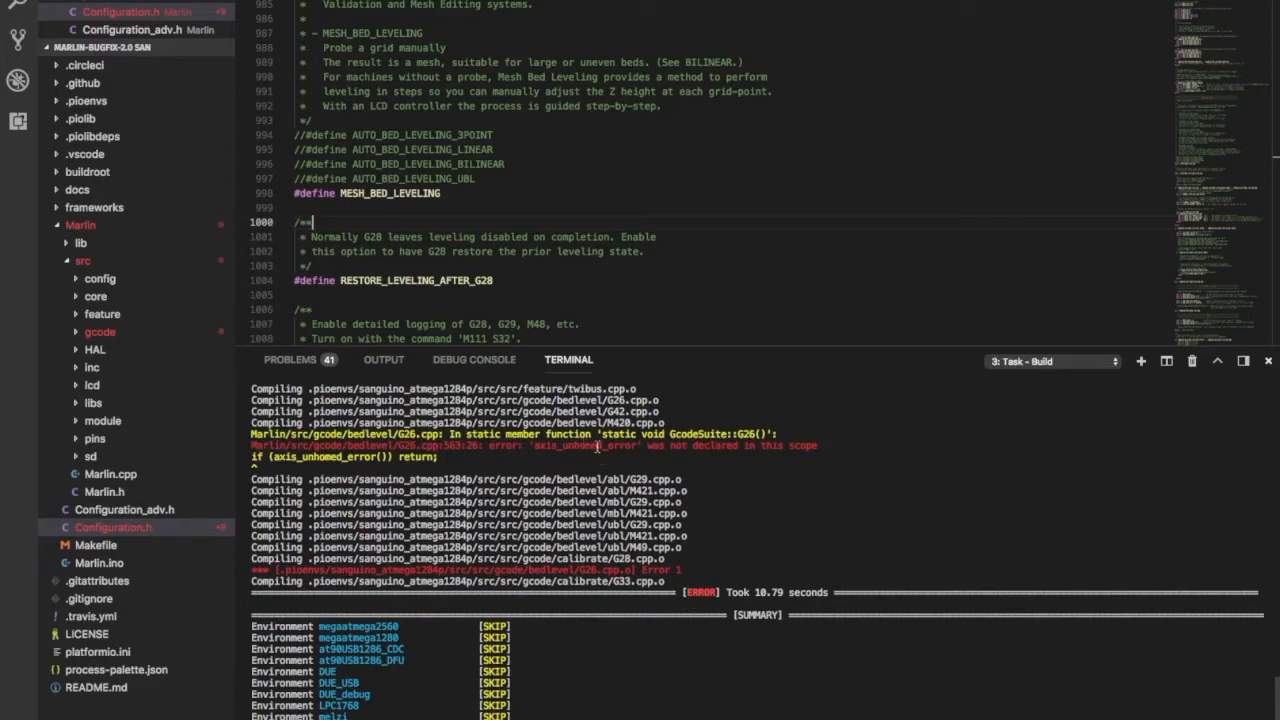
{"action": "left_click", "coordinate": [523, 445]}
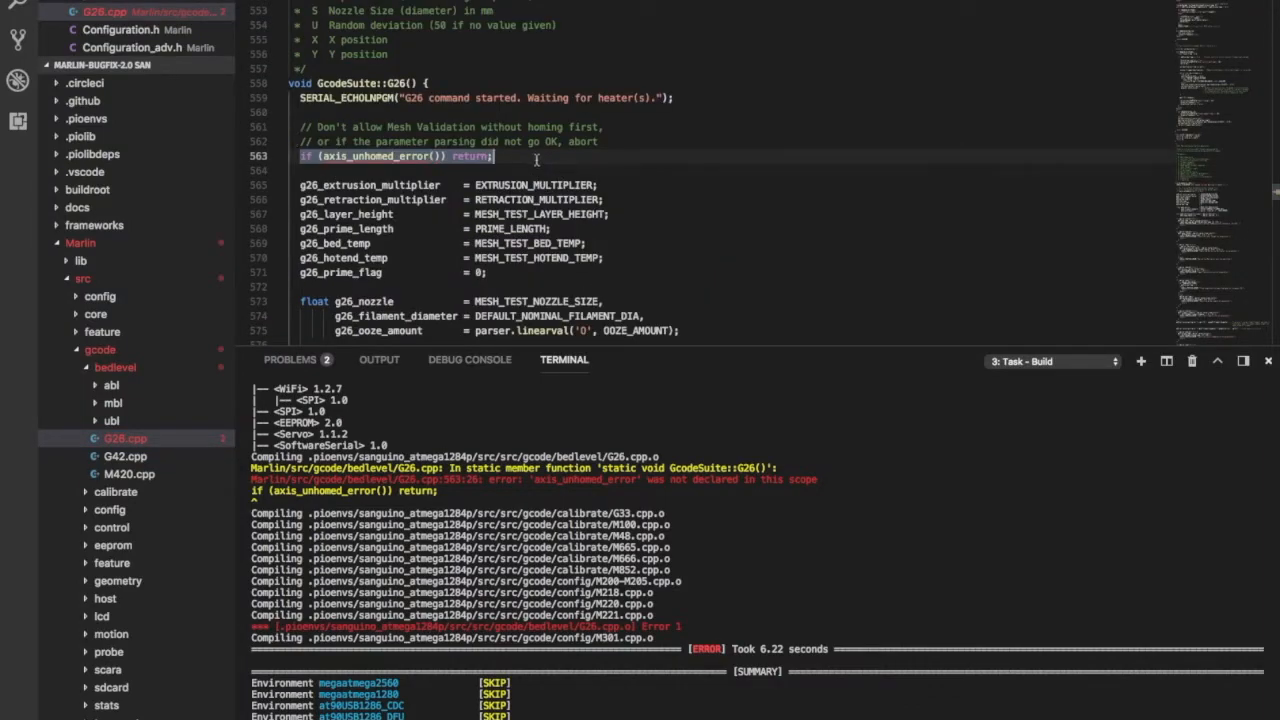
{"action": "scroll", "scroll_direction": "down", "scroll_amount": 3}
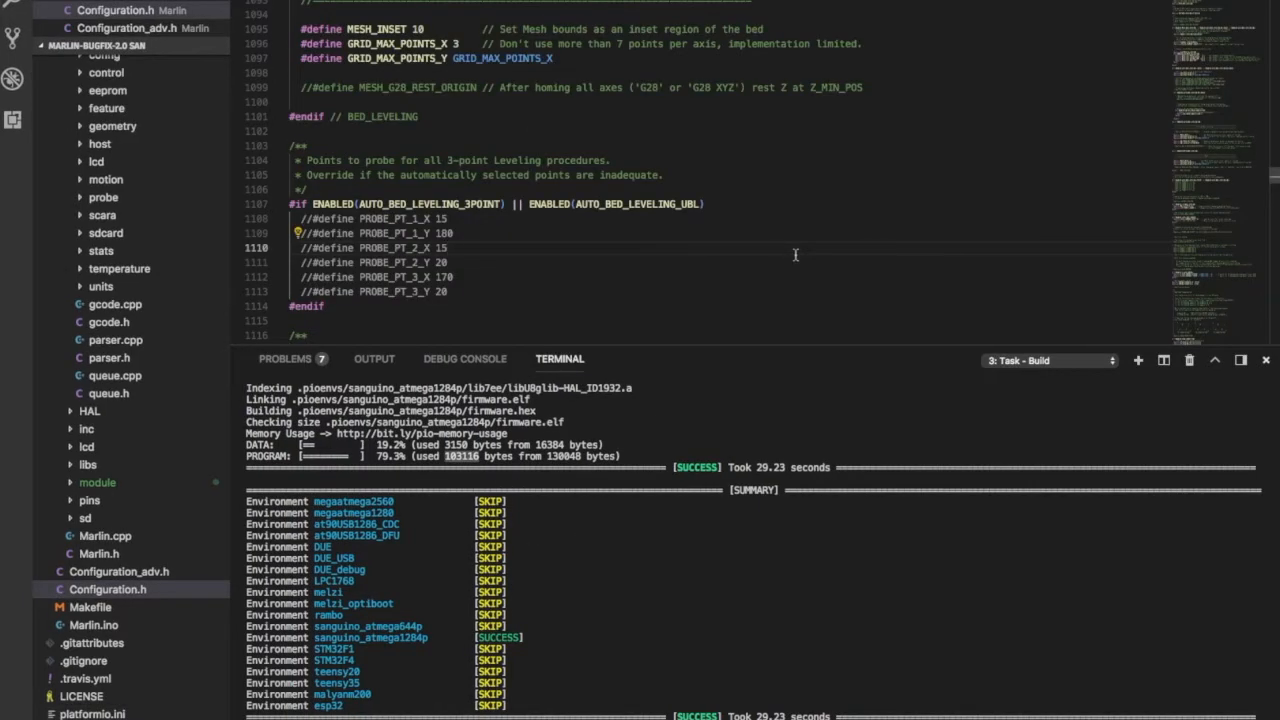
Step: Comment out G26_MESH_VALIDATION, re-enable SDSUPPORT, and rebuild successfully at 84.7% flash
{"action": "scroll", "scroll_direction": "down", "scroll_amount": 3}
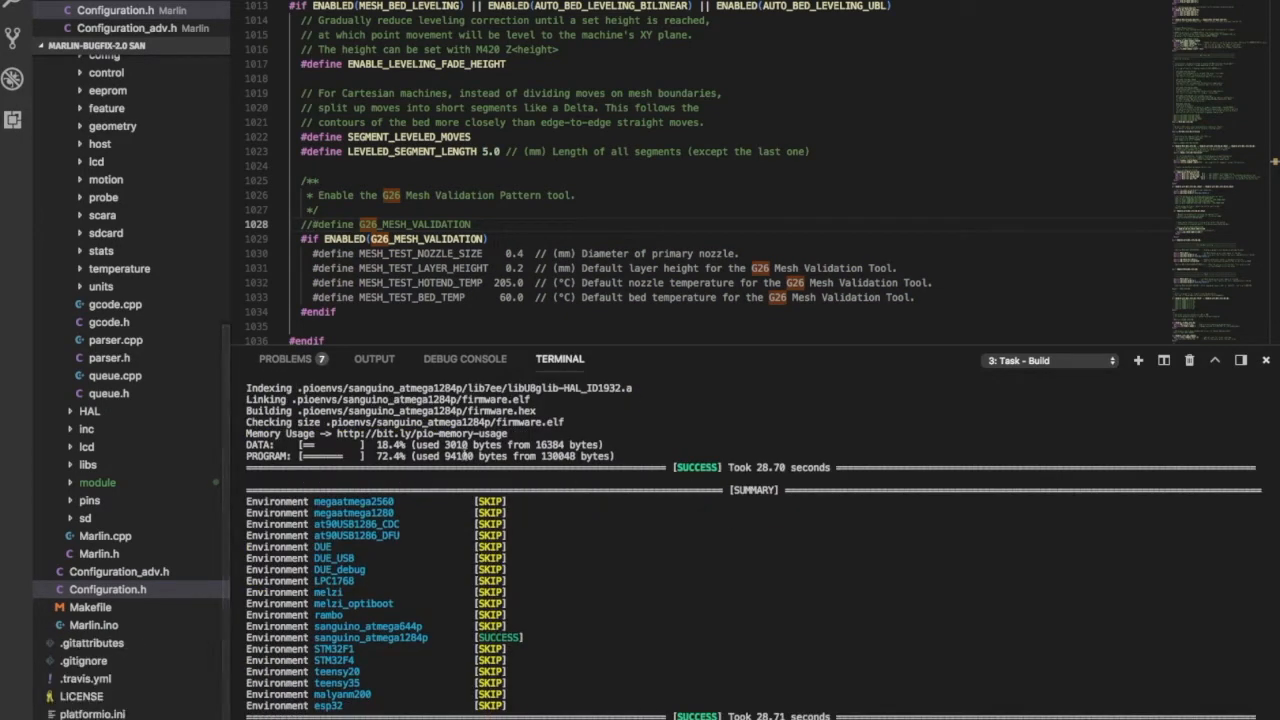
{"action": "scroll", "scroll_direction": "down", "scroll_amount": 3}
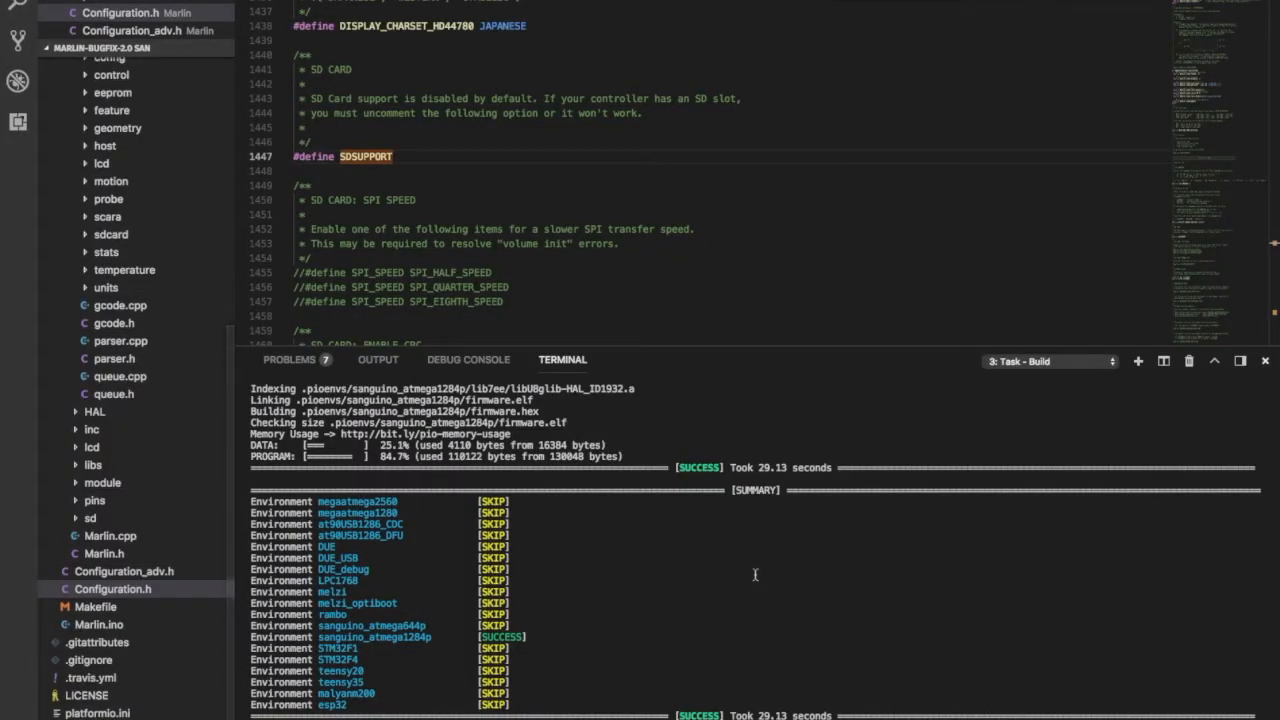
Step: Disable SLIM_LCD_MENUS, enable REPRAP_DISCOUNT_FULL_GRAPHIC_SMART_CONTROLLER instead of the character LCD, and rebuild
{"action": "scroll", "scroll_direction": "down", "scroll_amount": 3}
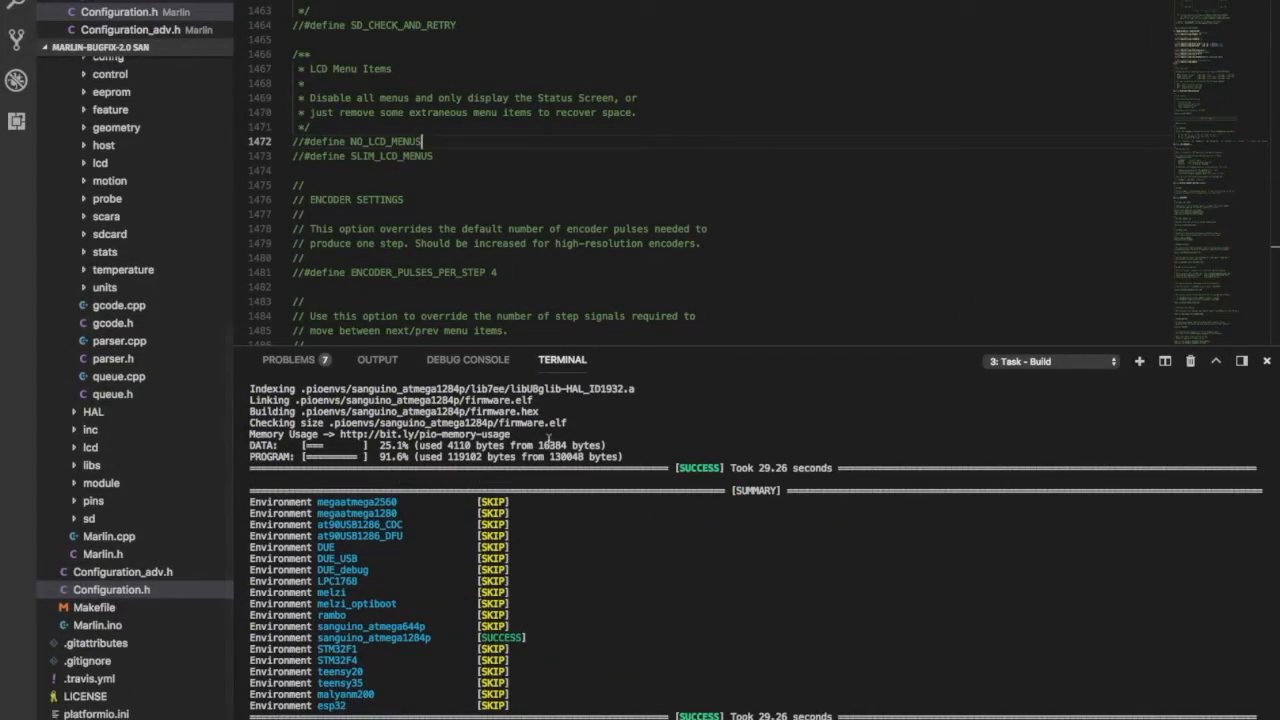
{"action": "scroll", "scroll_direction": "down", "scroll_amount": 3}
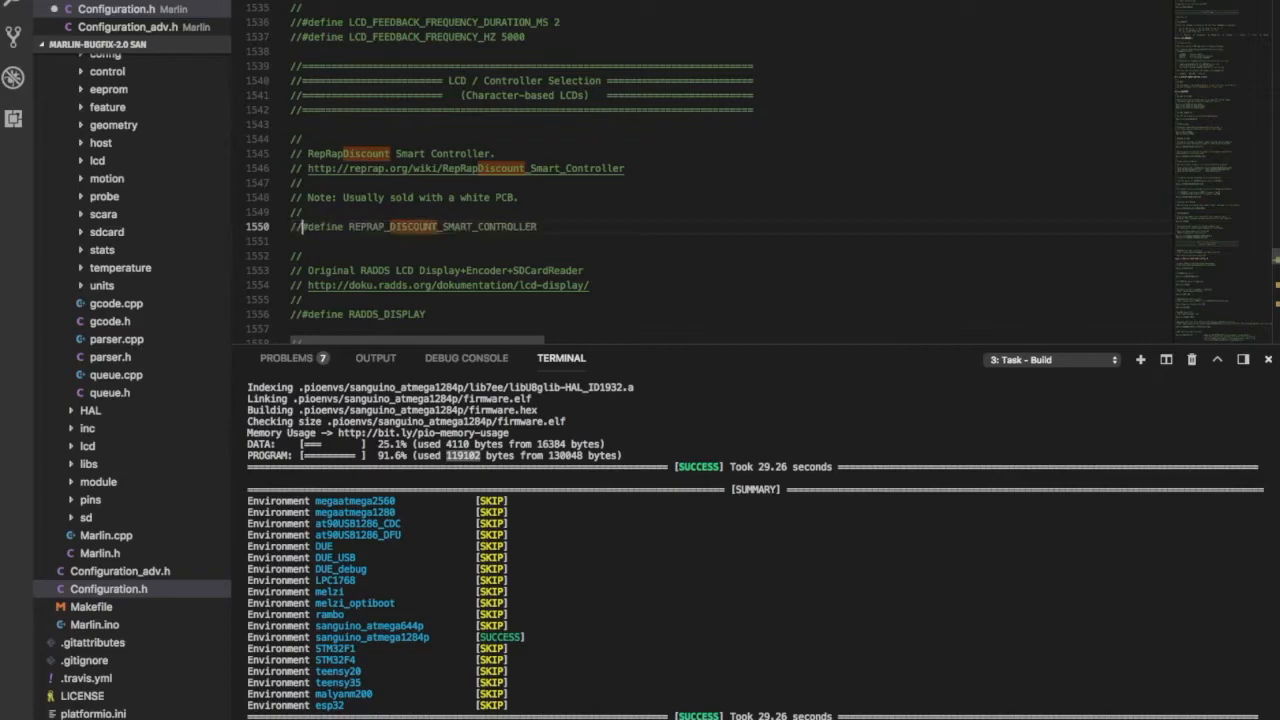
{"action": "scroll", "scroll_direction": "down", "scroll_amount": 3}
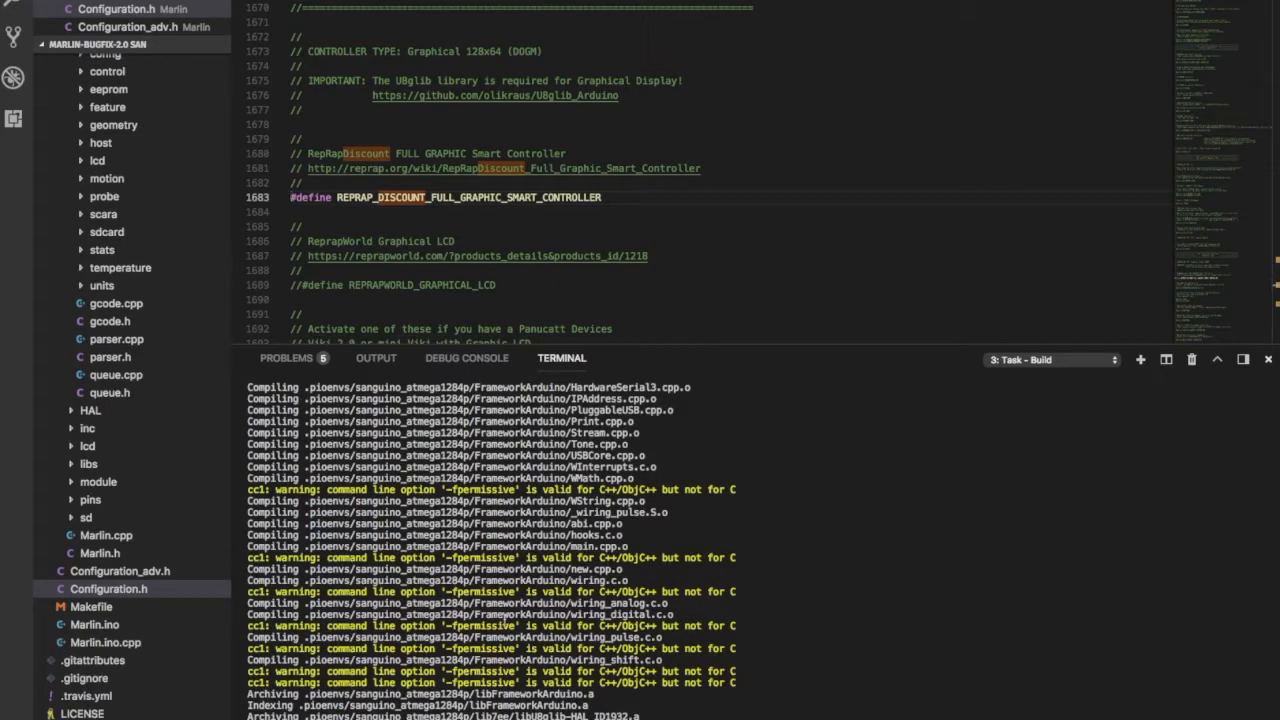
{"action": "scroll", "scroll_direction": "down", "scroll_amount": 3}
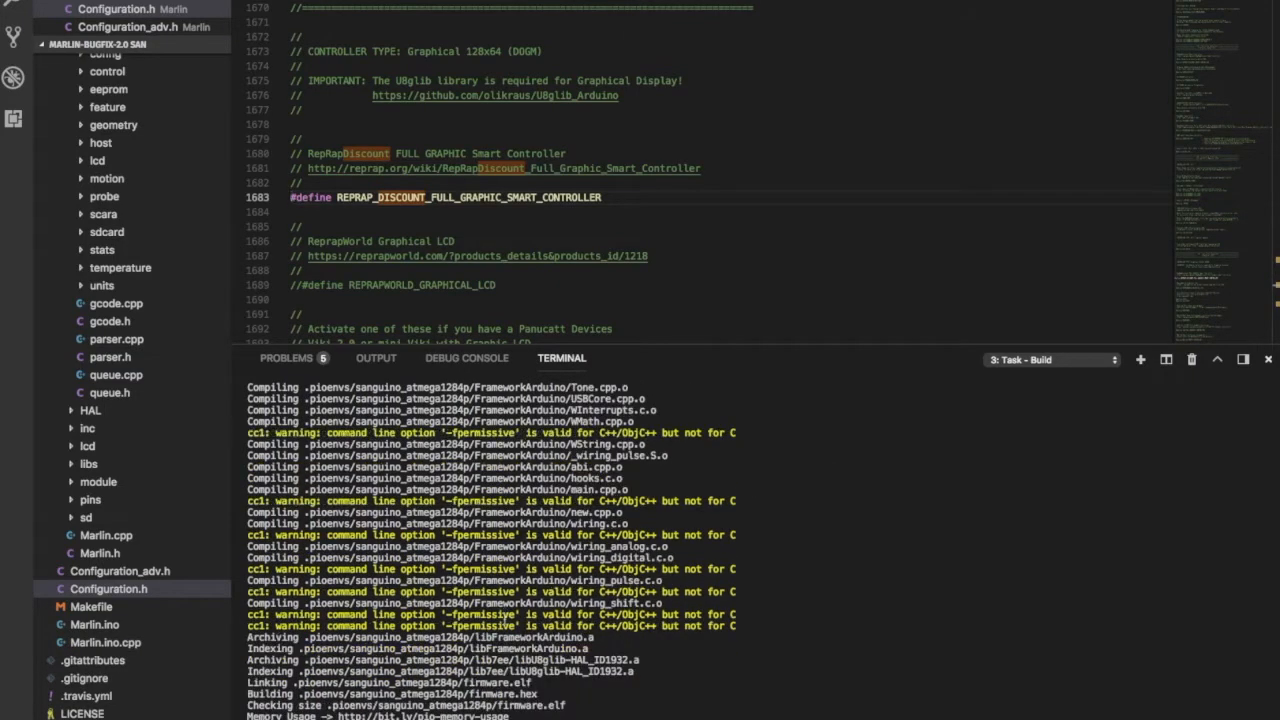